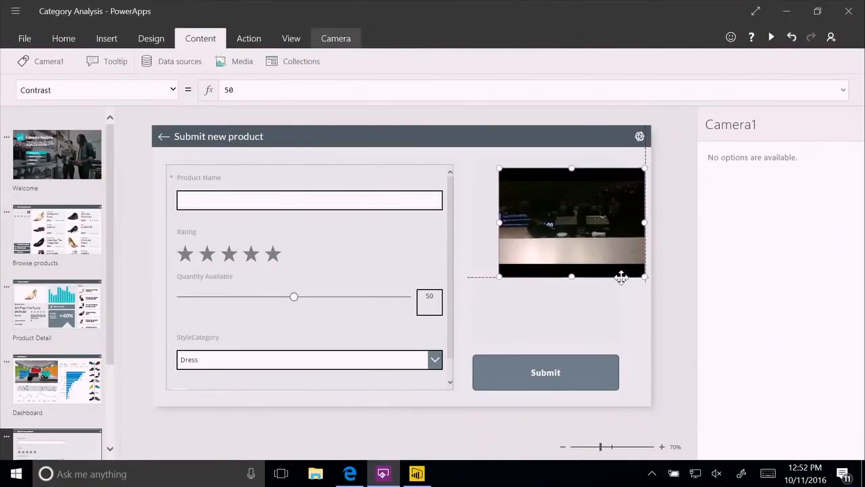
# Shrink the Camera1 control so the feed fits at the top of the right column
pyautogui.moveTo(643, 277); pyautogui.dragTo(615, 273)
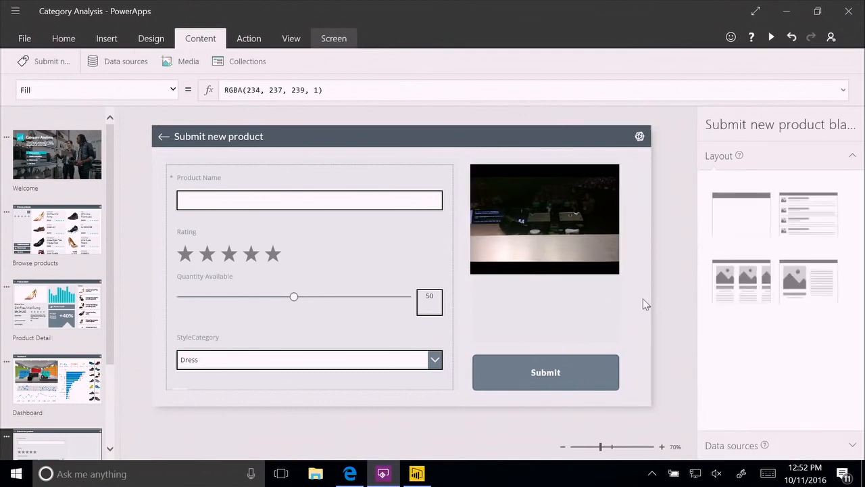
pyautogui.moveTo(559, 234)
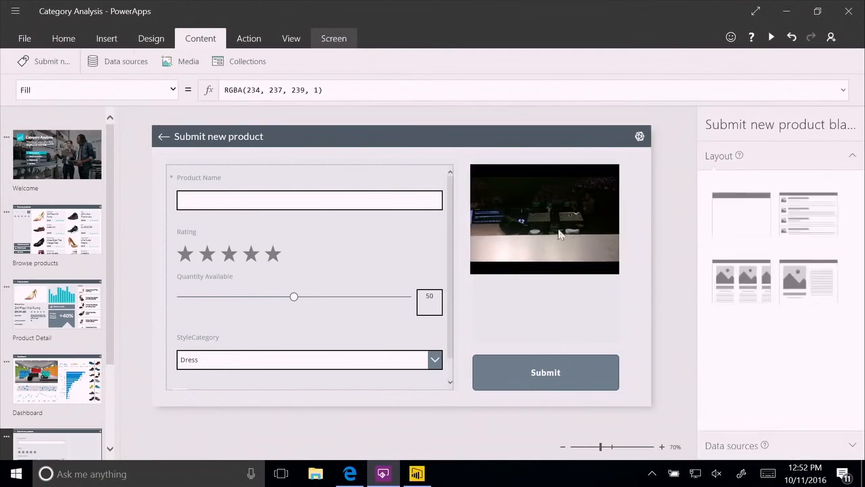
# Insert an image gallery and size it to fill the space between Camera1 and the Submit button
pyautogui.click(105, 38)
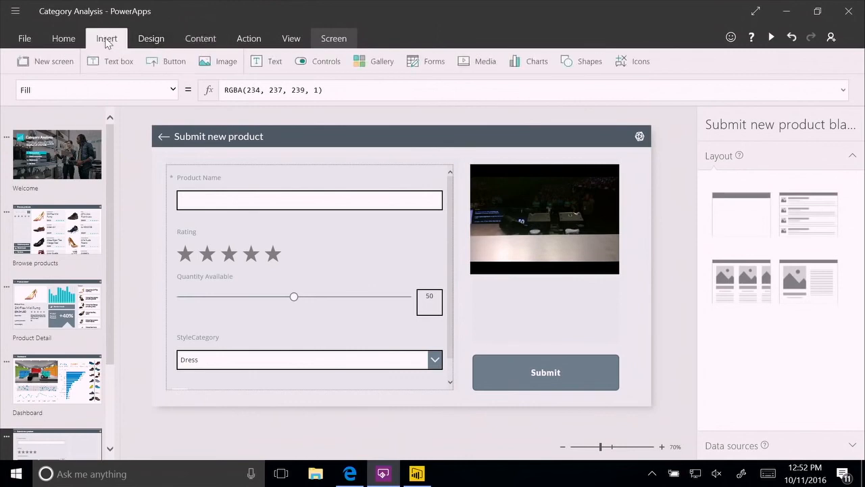
pyautogui.moveTo(381, 60)
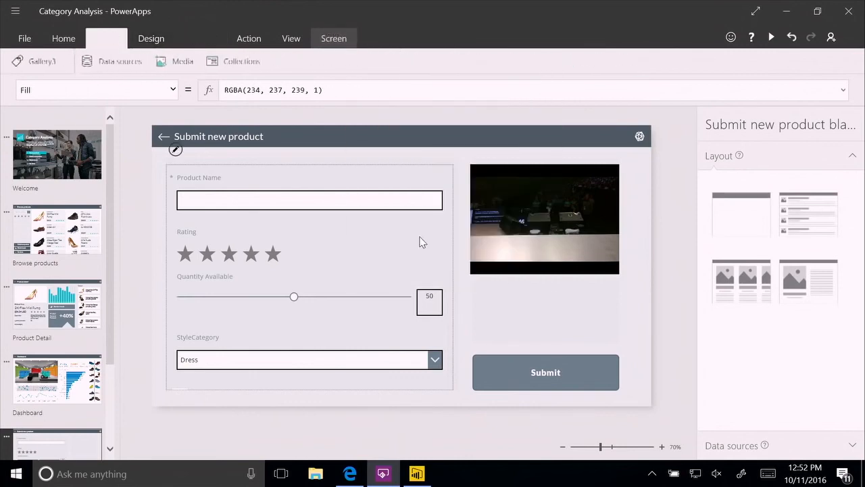
pyautogui.click(304, 203)
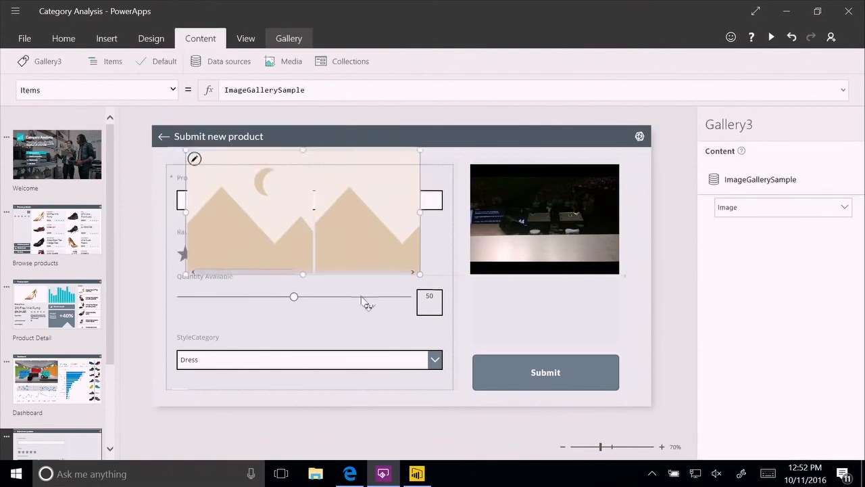
pyautogui.moveTo(303, 211); pyautogui.dragTo(533, 343)
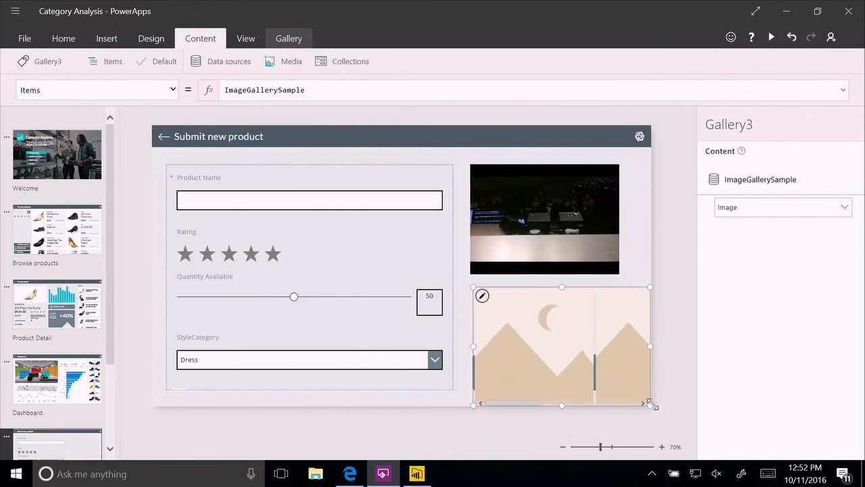
pyautogui.moveTo(651, 404); pyautogui.dragTo(630, 346)
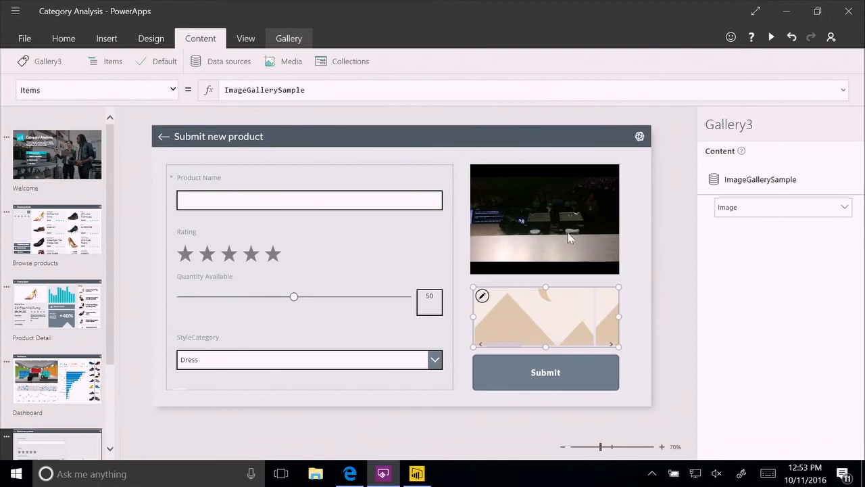
# Set Camera1's OnSelect to Collect(Photos, Camera1.Photo) so each tap stores the current photo
pyautogui.click(544, 219)
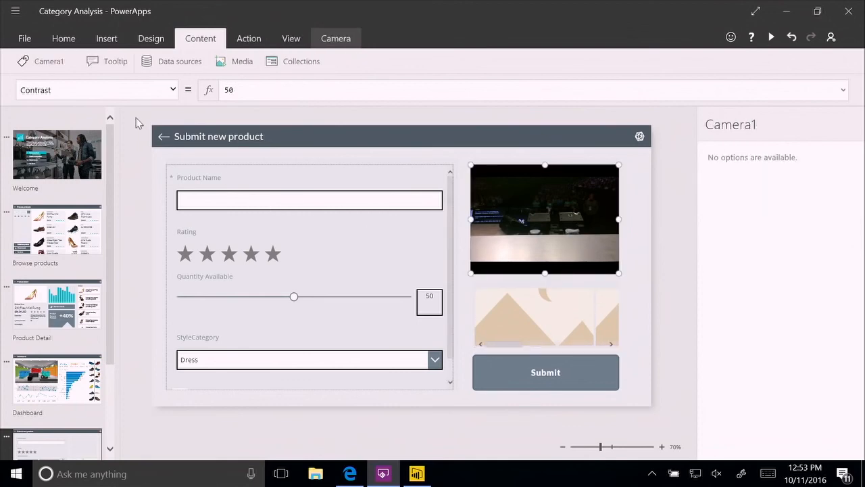
pyautogui.click(61, 89)
pyautogui.write('On')
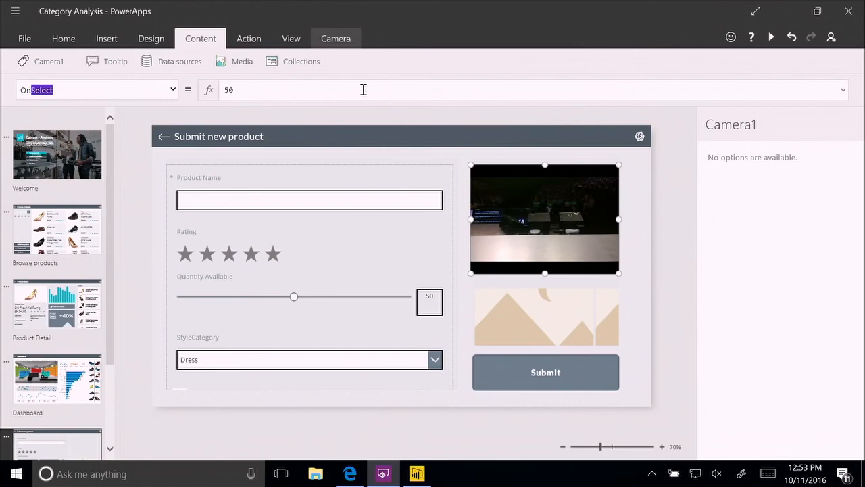
pyautogui.write('false')
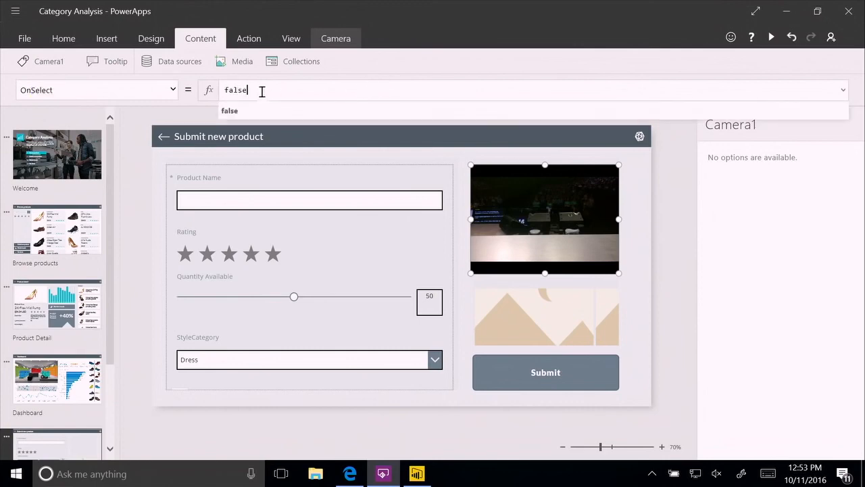
pyautogui.write('Collect((')
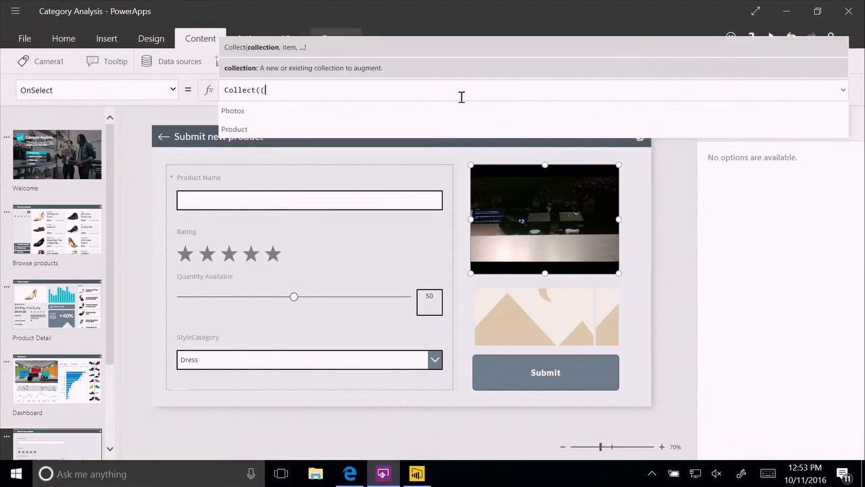
pyautogui.click(232, 111)
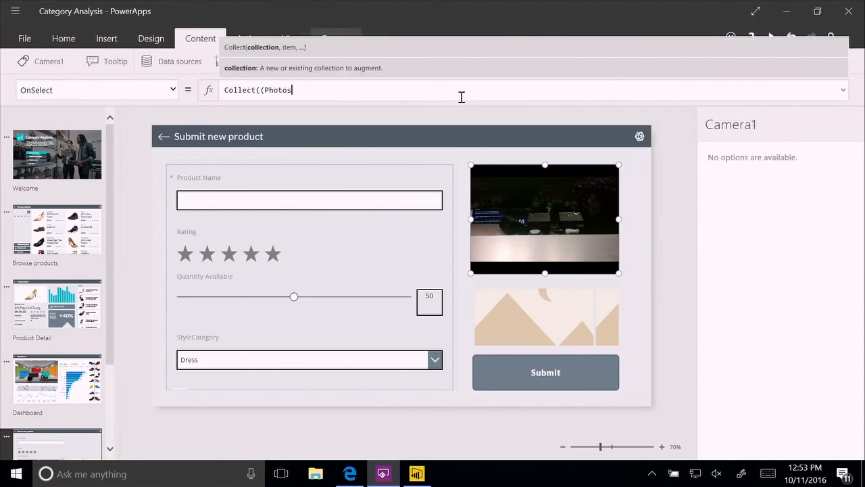
pyautogui.write(', c')
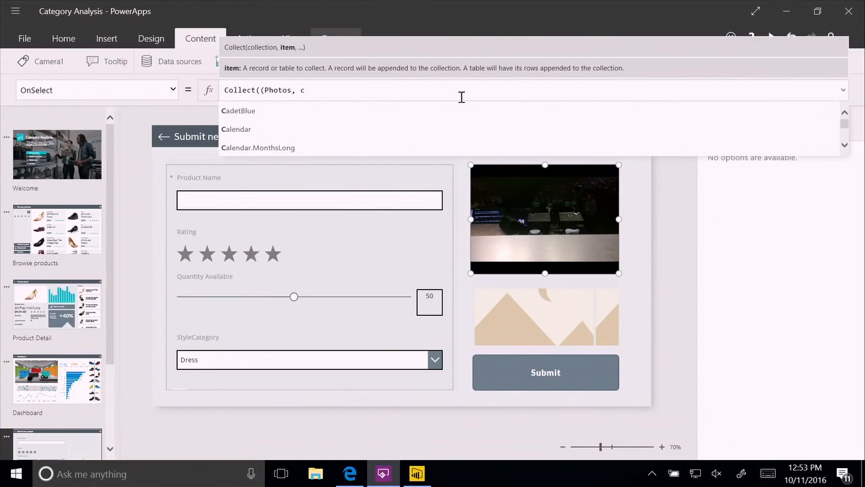
pyautogui.write('am')
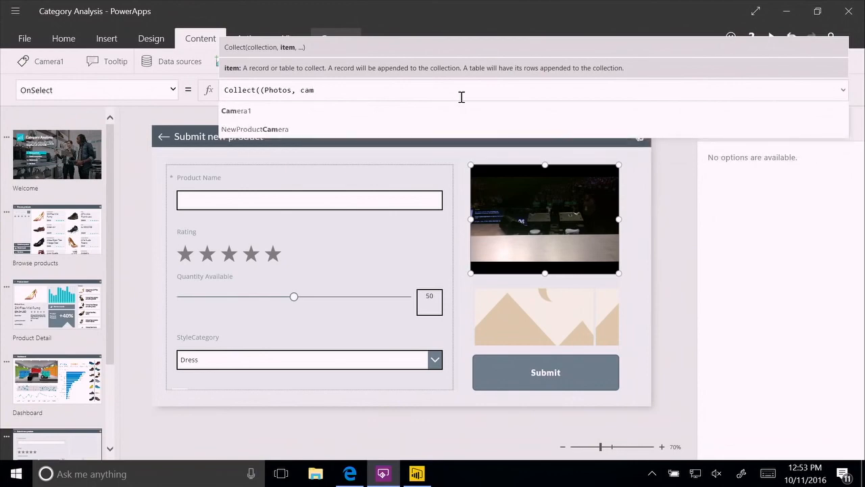
pyautogui.moveTo(257, 111)
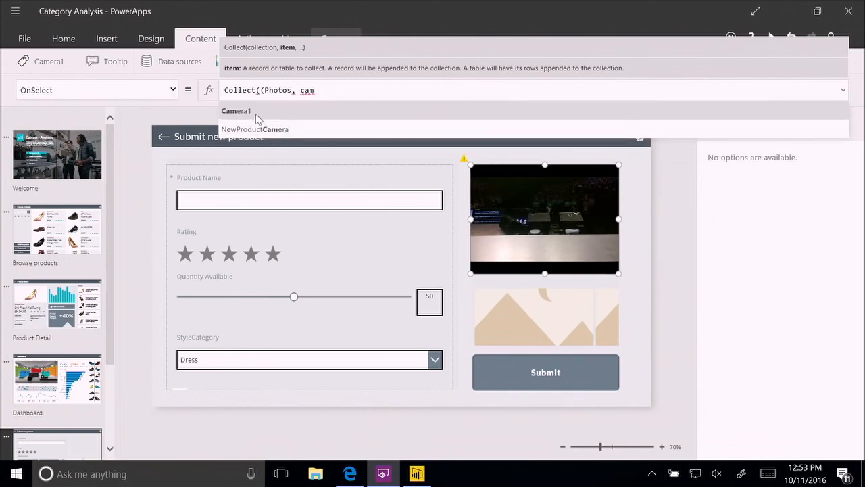
pyautogui.click(235, 111)
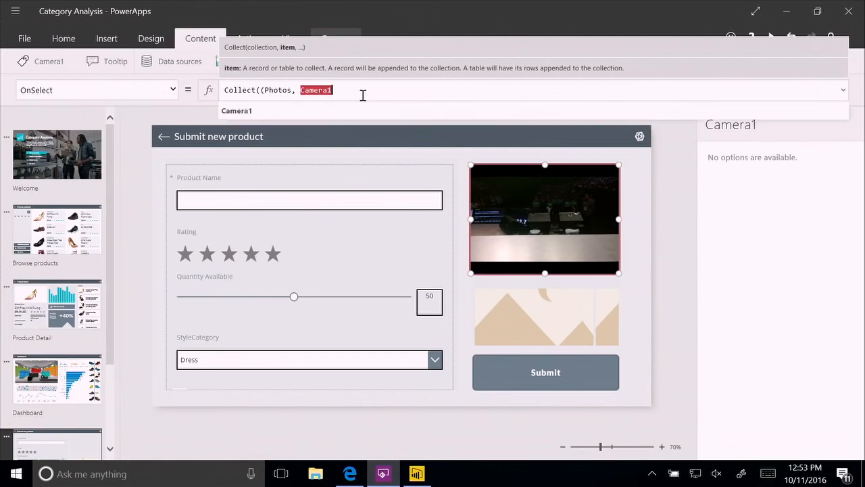
pyautogui.write('.ph')
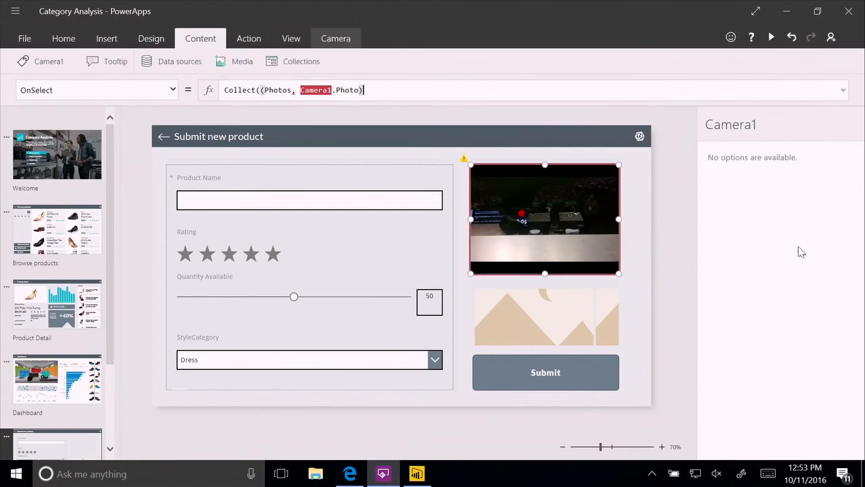
# Bind the gallery's Items to the Photos collection with its image showing ThisItem.Url
pyautogui.click(534, 316)
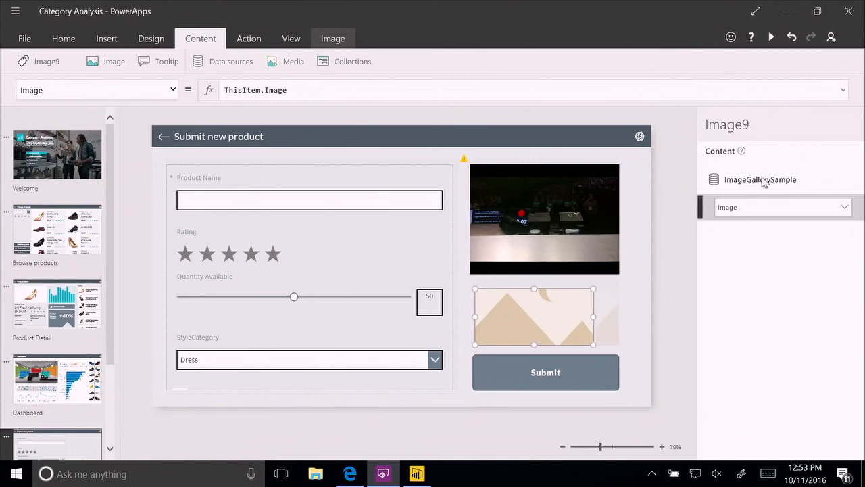
pyautogui.click(782, 207)
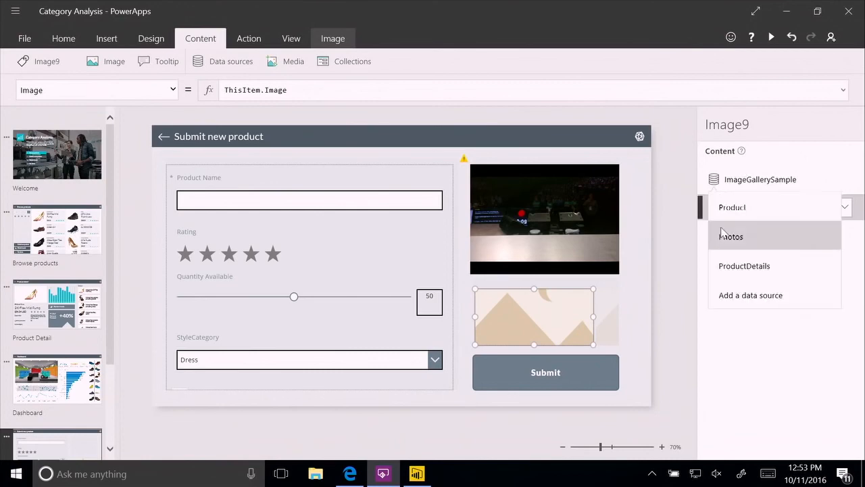
pyautogui.click(730, 235)
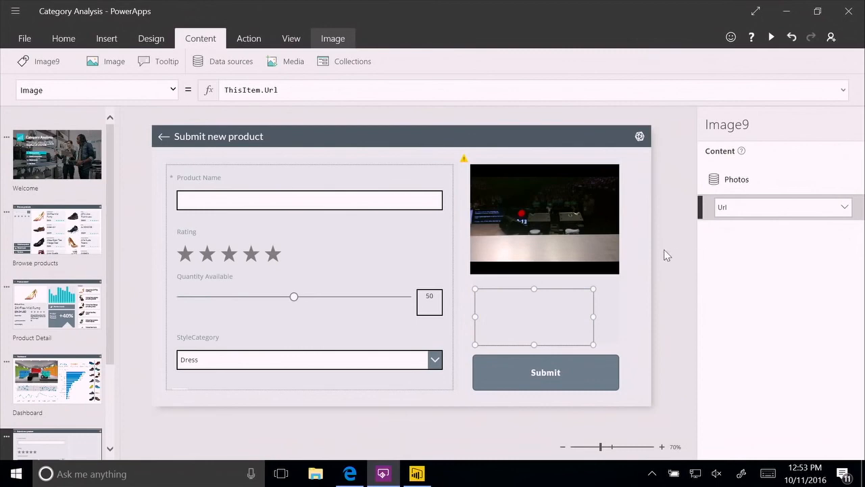
pyautogui.moveTo(553, 216)
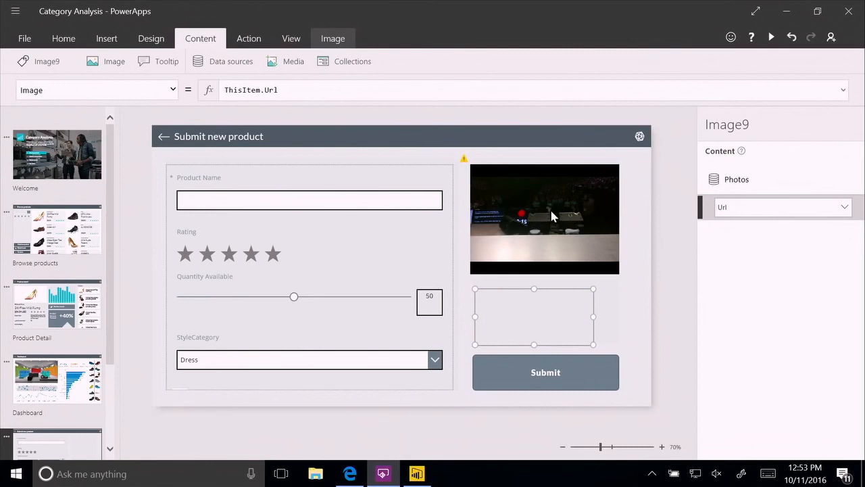
# Fix Camera1's OnSelect to Collect(Photos, Camera1.Photo) so captured shots appear in the gallery
pyautogui.click(543, 216)
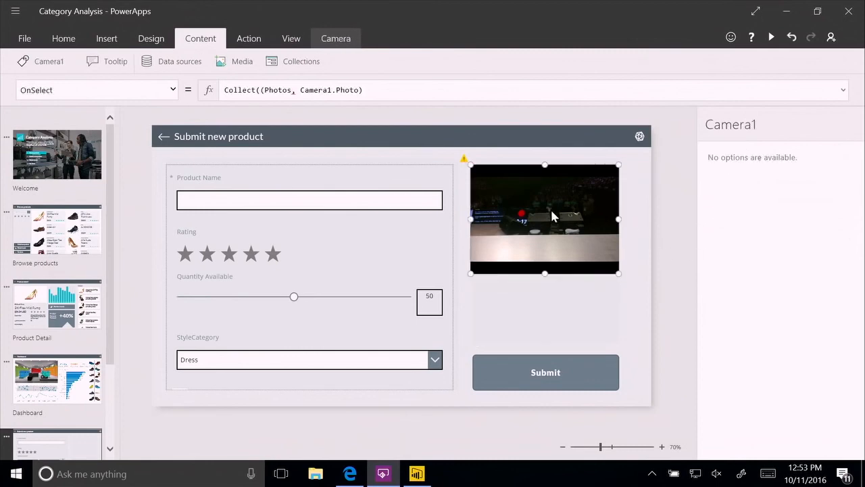
pyautogui.moveTo(567, 308)
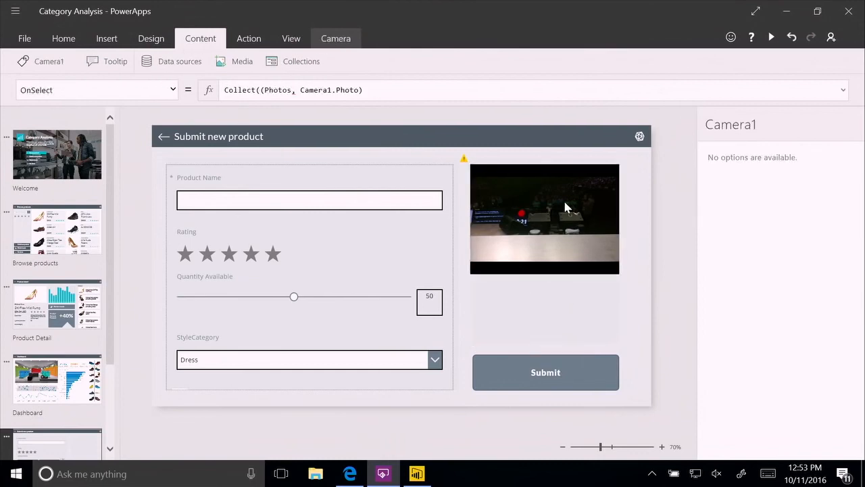
pyautogui.click(543, 219)
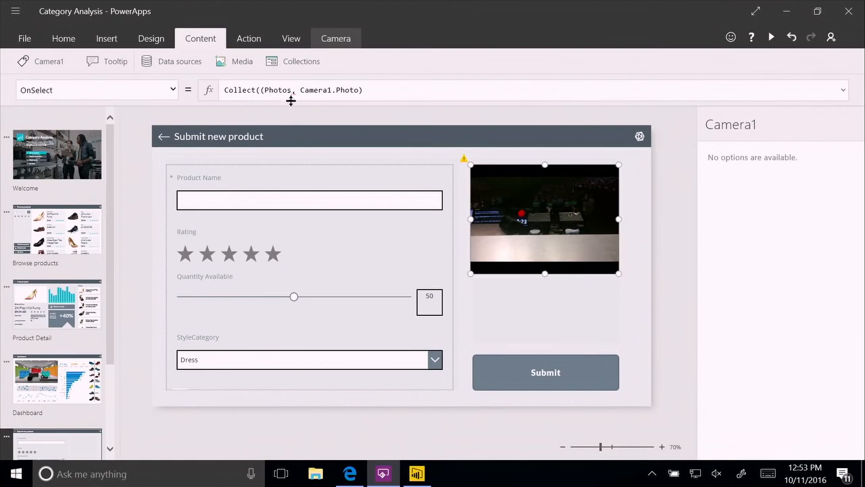
pyautogui.click(316, 89)
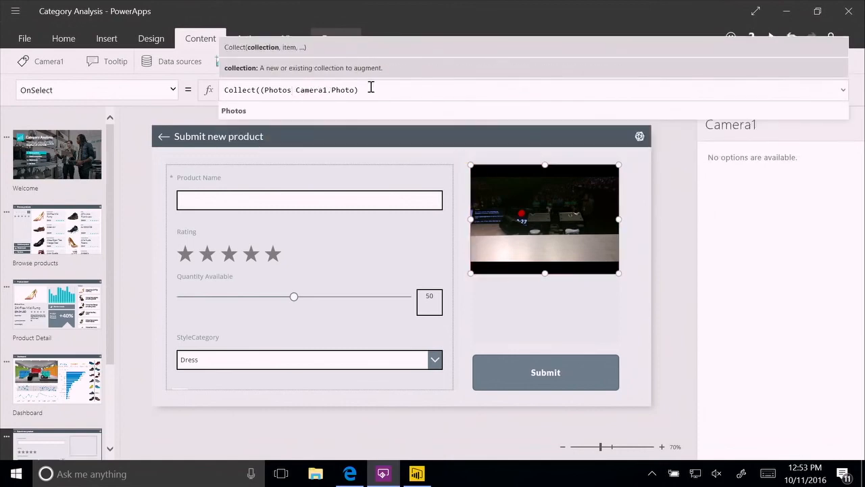
pyautogui.write(',')
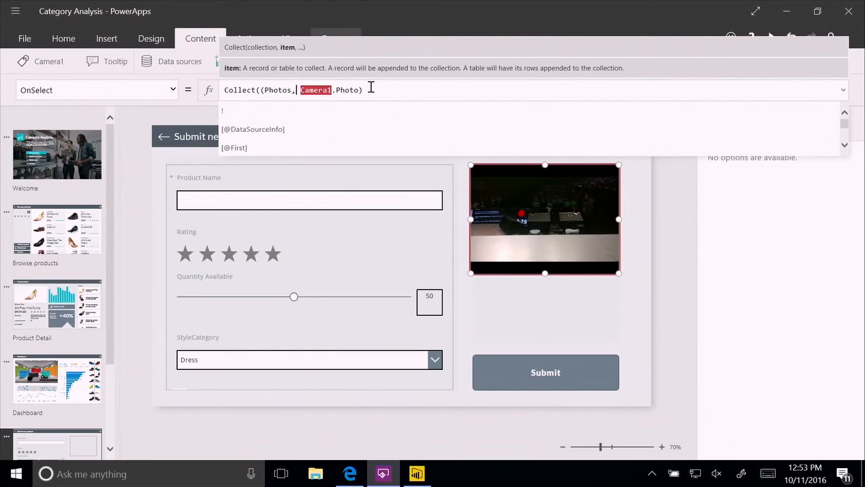
pyautogui.click(403, 89)
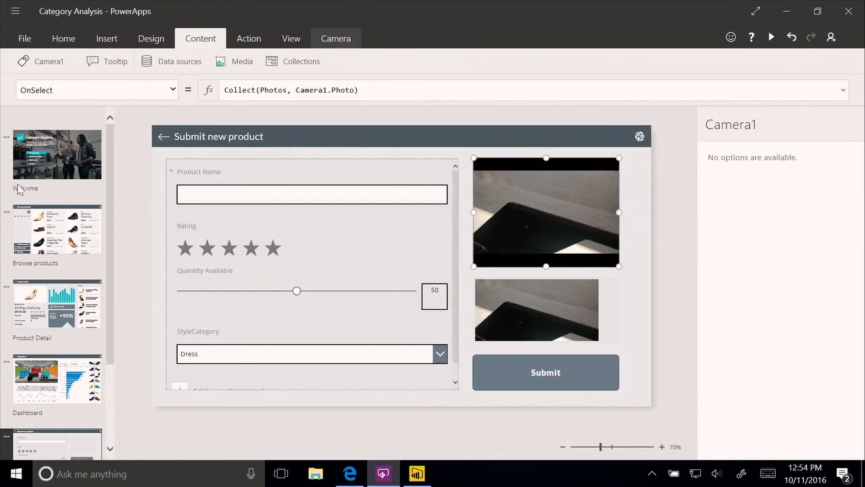
pyautogui.moveTo(43, 174)
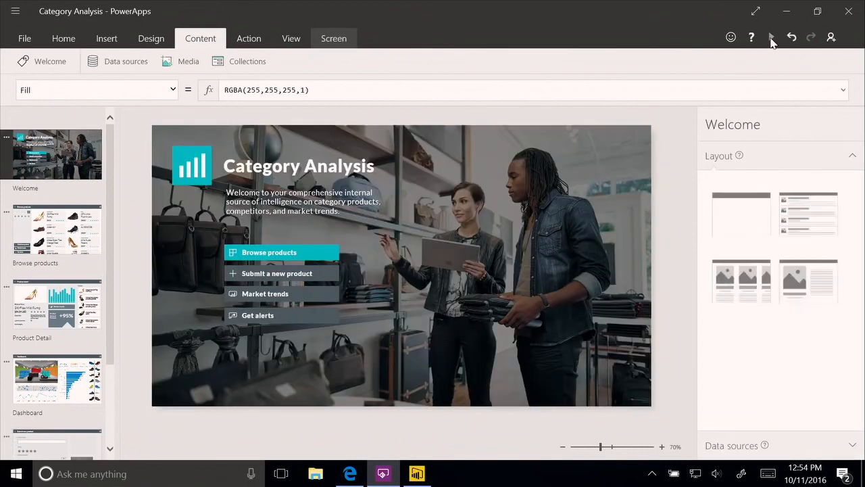
# Preview the app, go to Submit a new product and name the product Men Shoe
pyautogui.click(770, 38)
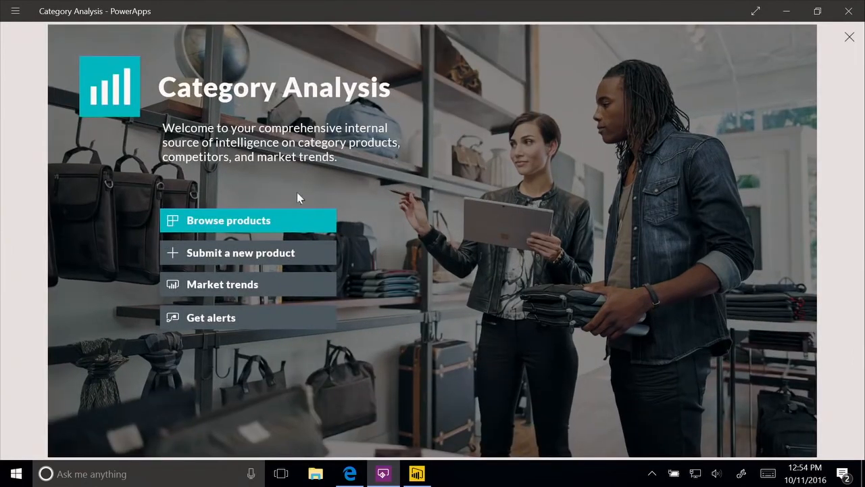
pyautogui.click(241, 253)
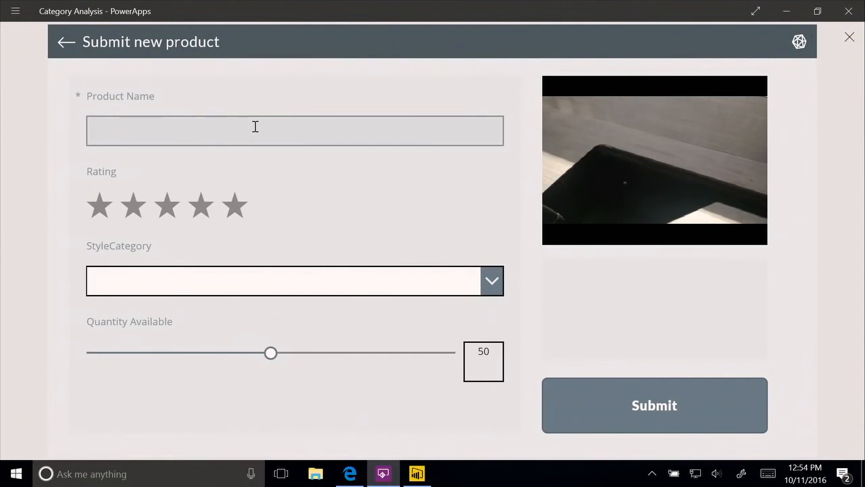
pyautogui.write('Men Sh')
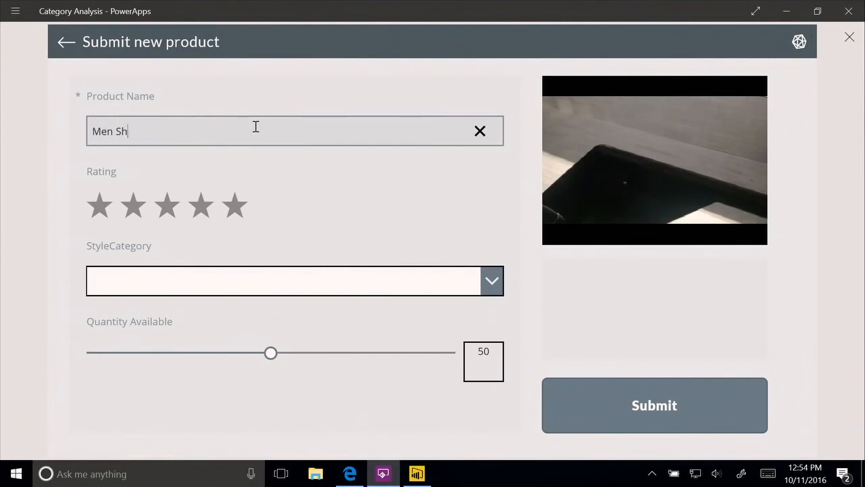
# Rate it five stars, pick the Dress category and slide quantity available down to 0
pyautogui.click(235, 205)
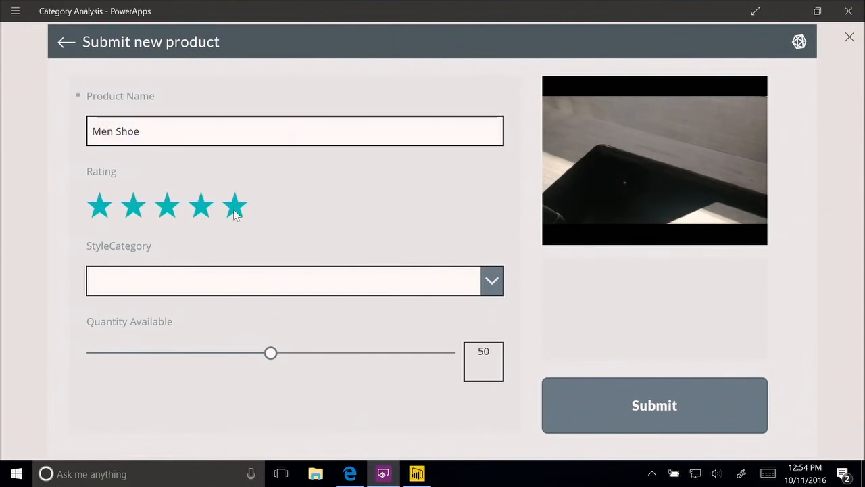
pyautogui.click(492, 279)
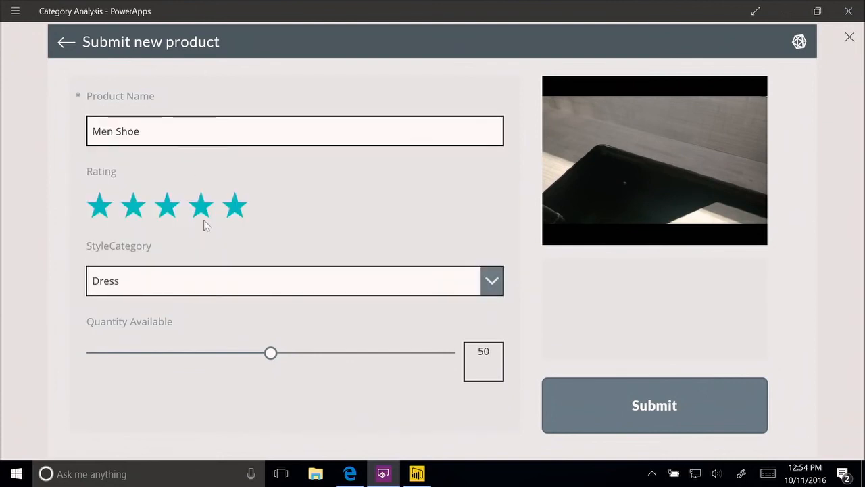
pyautogui.moveTo(270, 351); pyautogui.dragTo(235, 351)
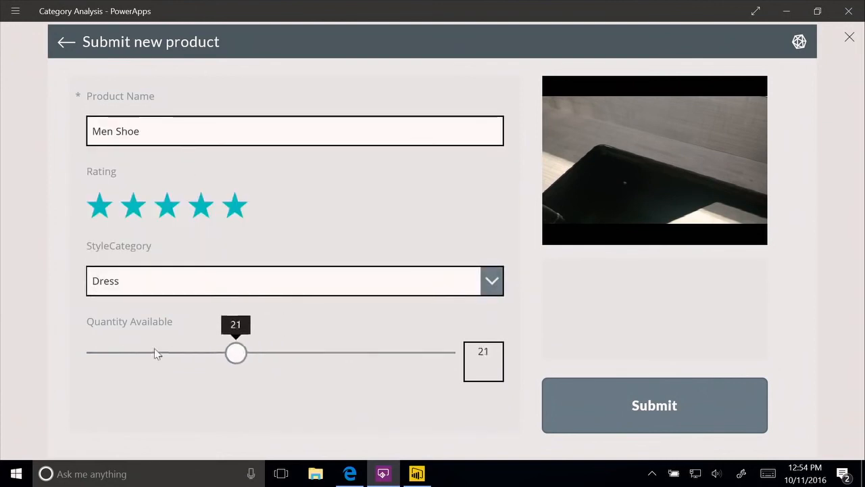
pyautogui.moveTo(235, 352); pyautogui.dragTo(92, 351)
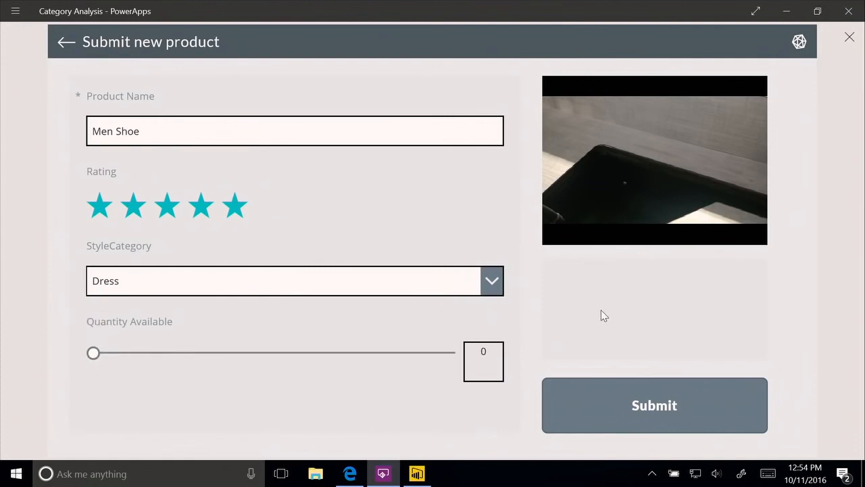
pyautogui.moveTo(579, 291)
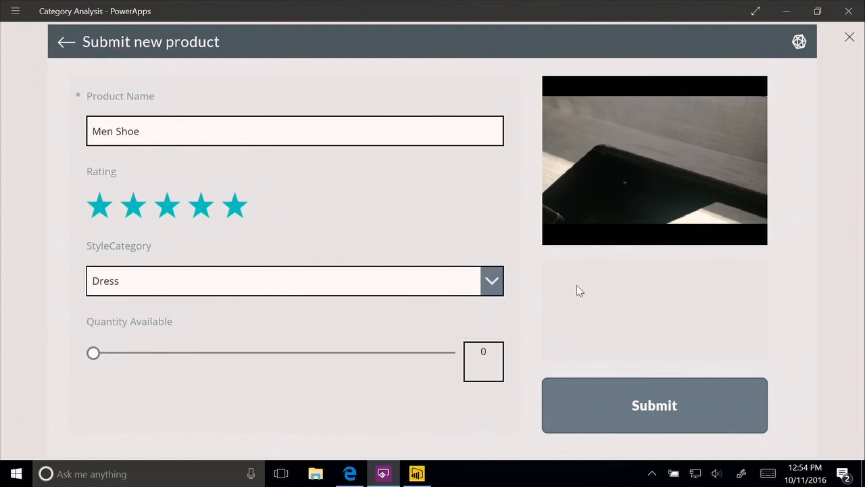
pyautogui.moveTo(535, 240)
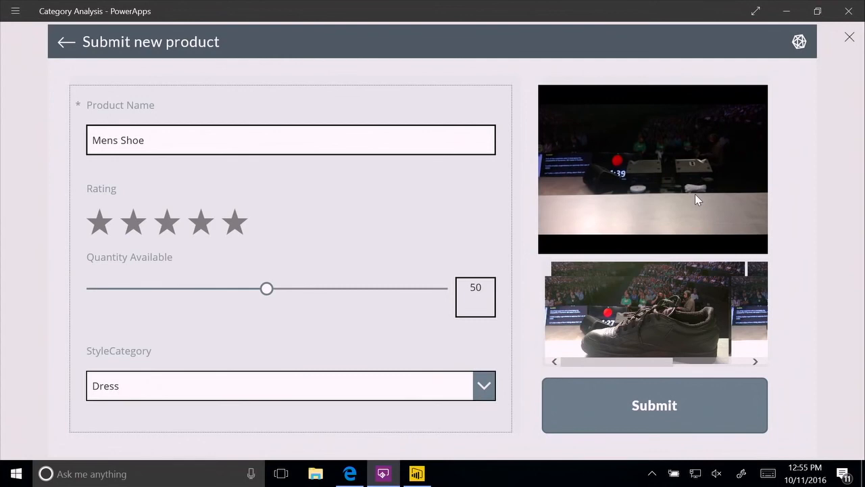
pyautogui.moveTo(762, 129)
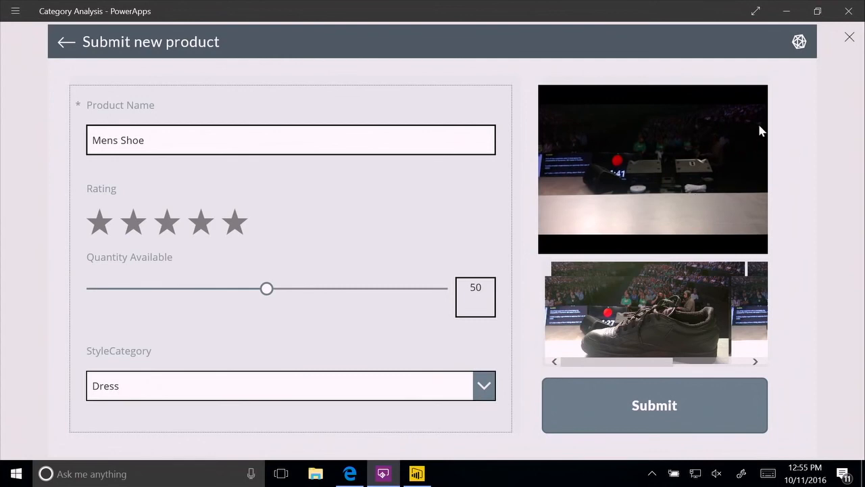